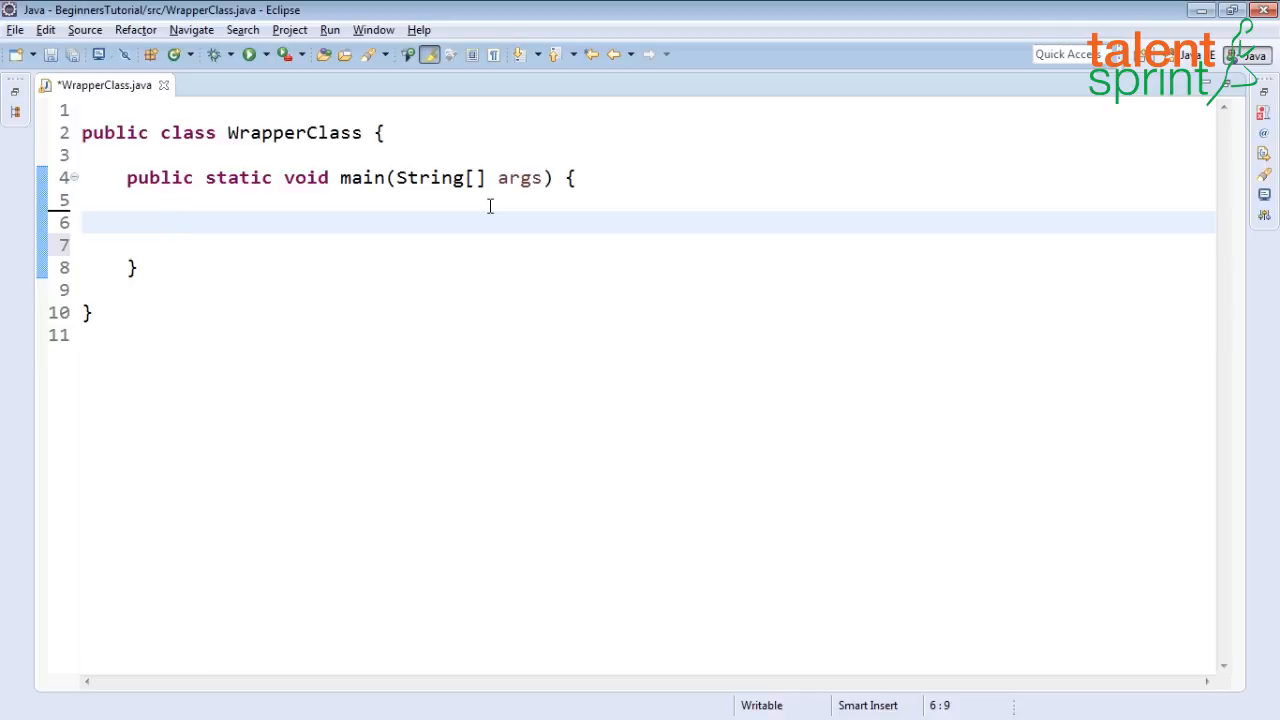
# - Add a System.out.println of Math.abs(-25.5) on line 6 and save the file
pyautogui.write('Syso')
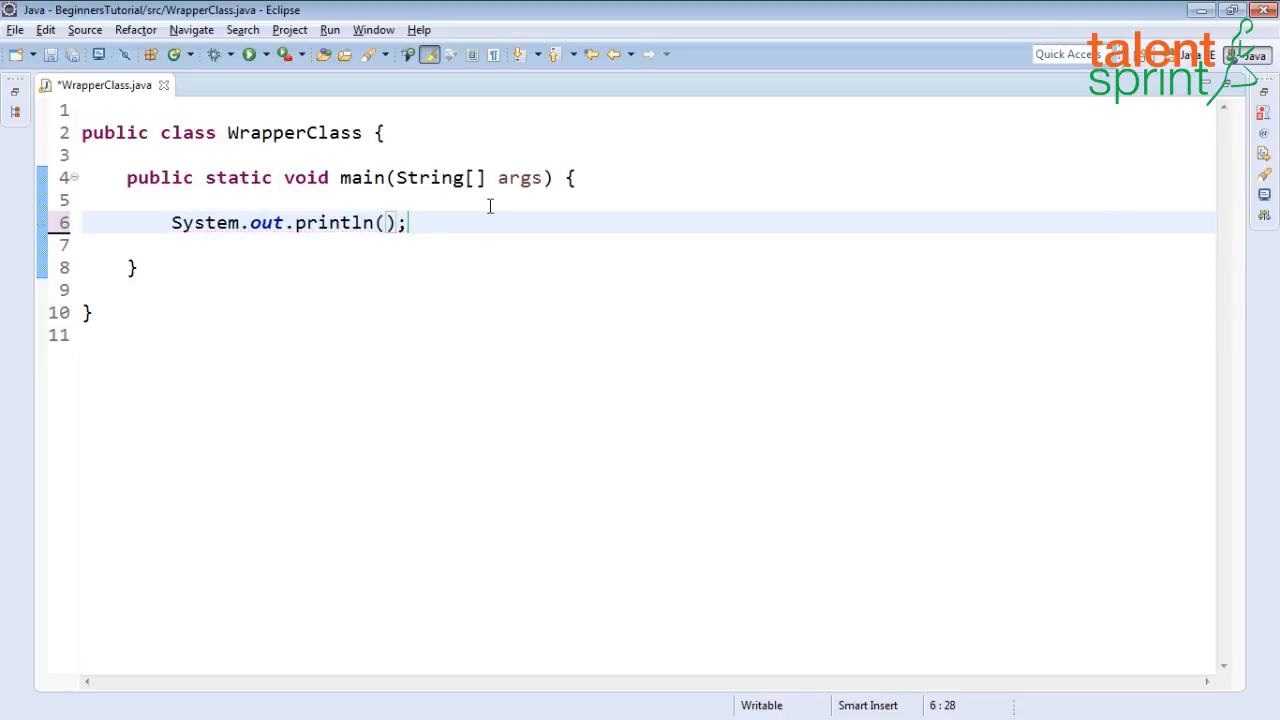
pyautogui.write('M')
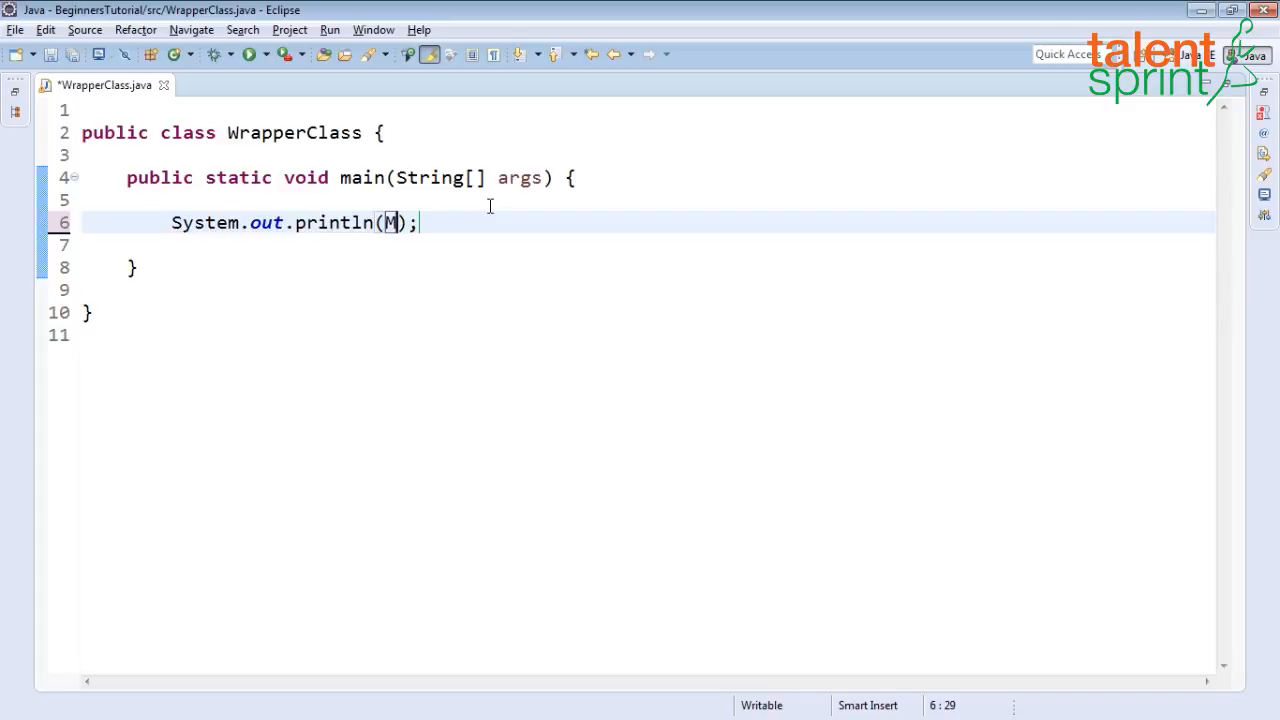
pyautogui.write('ath')
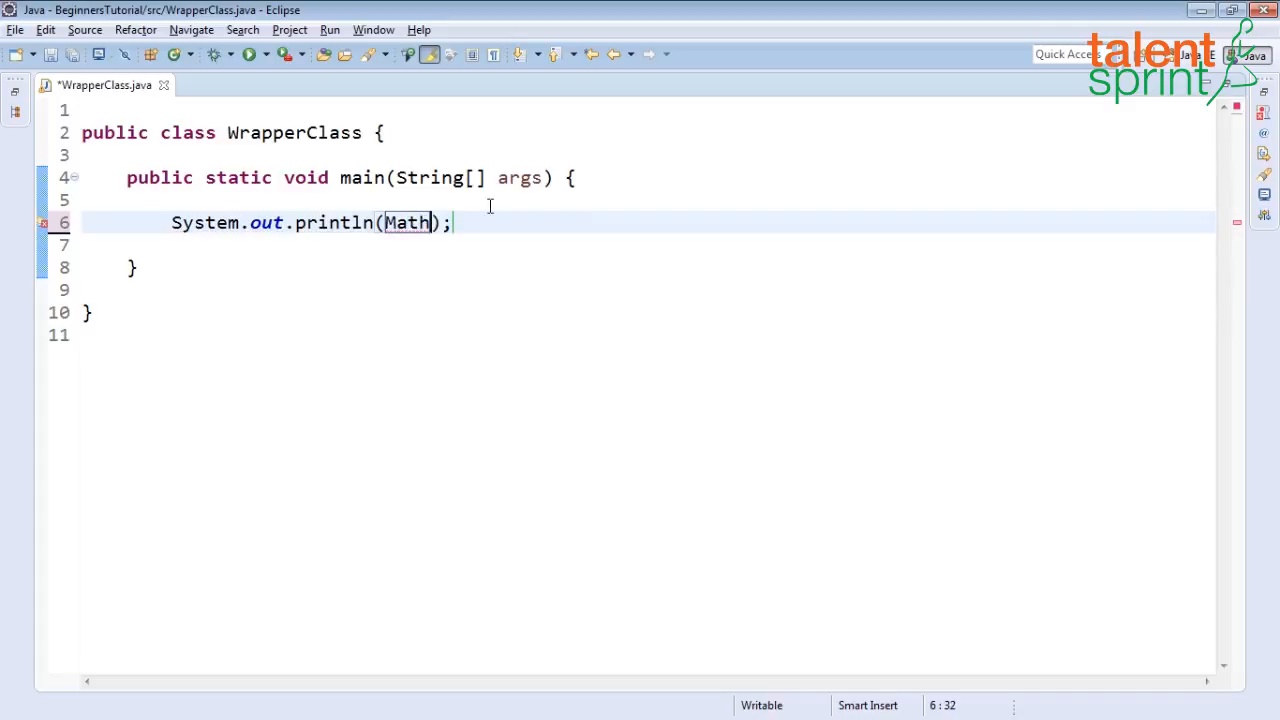
pyautogui.write('.abs')
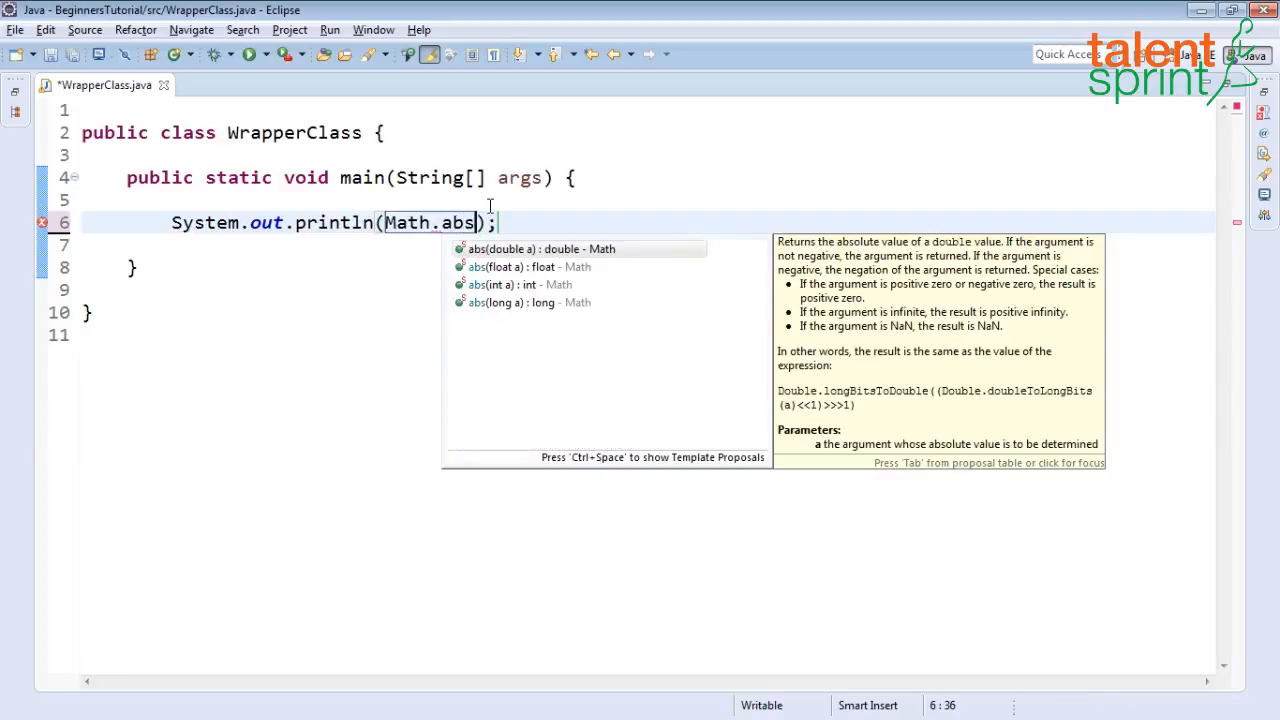
pyautogui.click(533, 248)
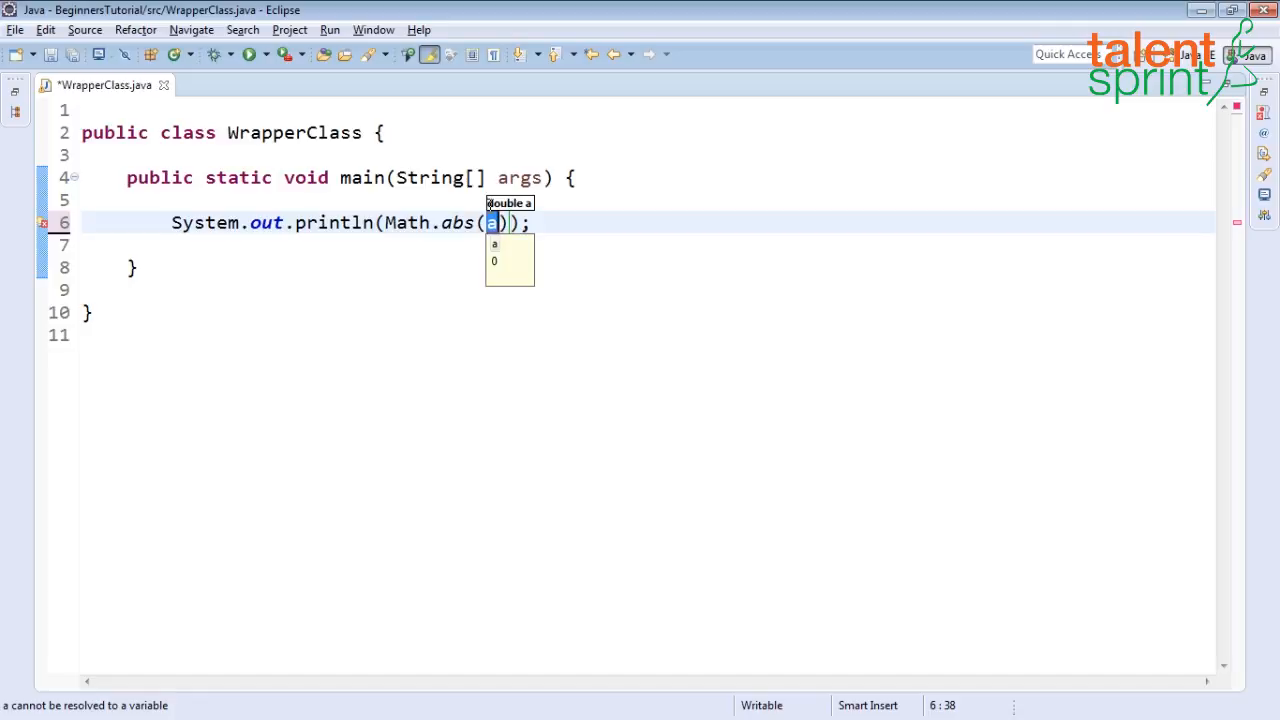
pyautogui.write('-25')
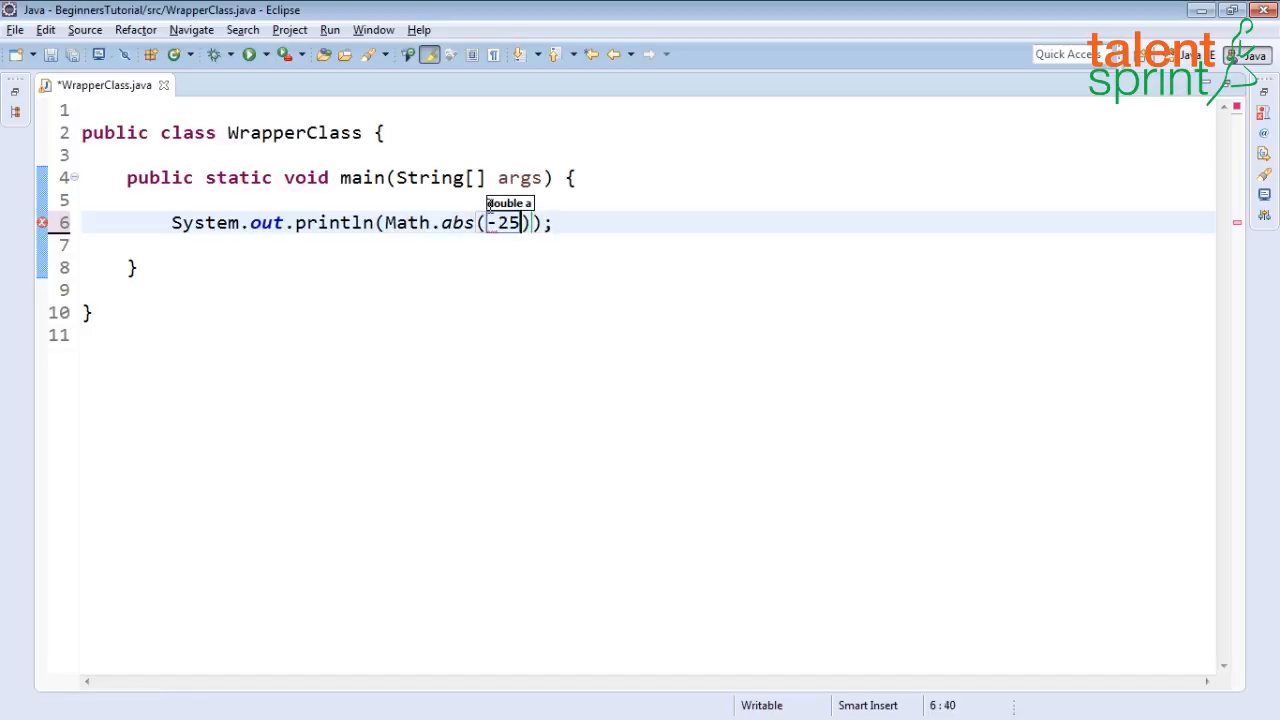
pyautogui.write('.5')
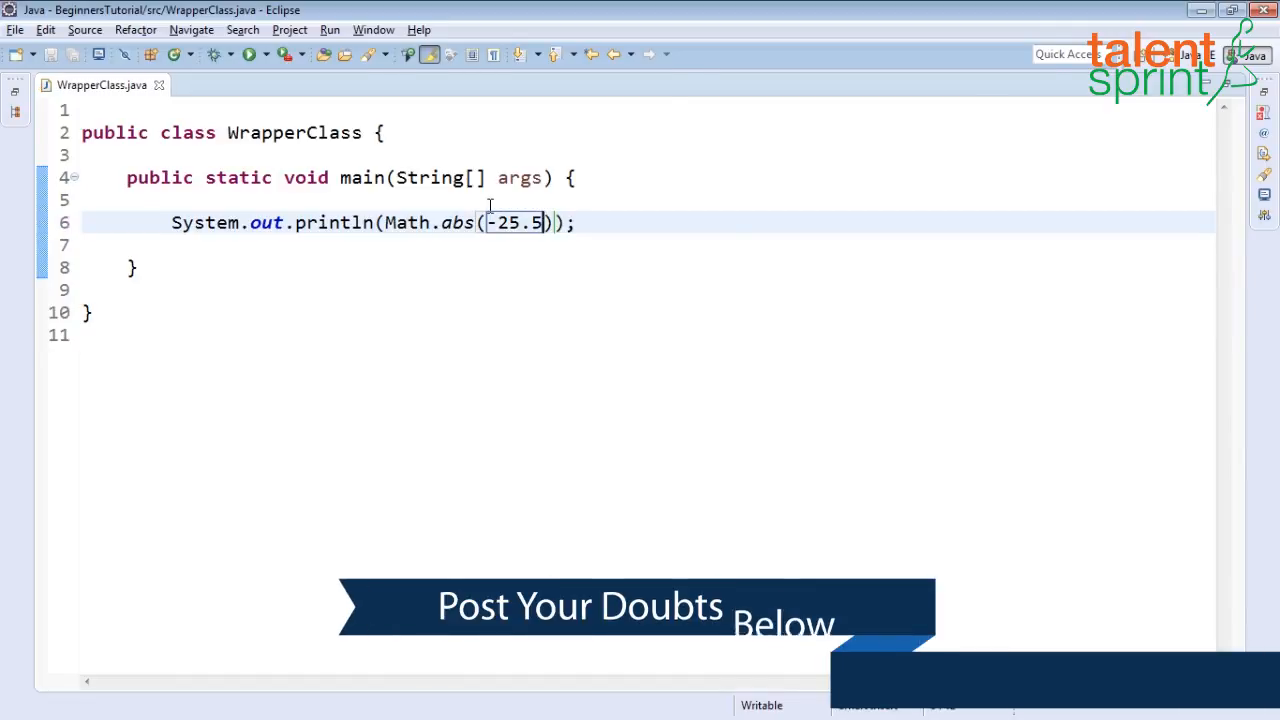
pyautogui.click(243, 57)
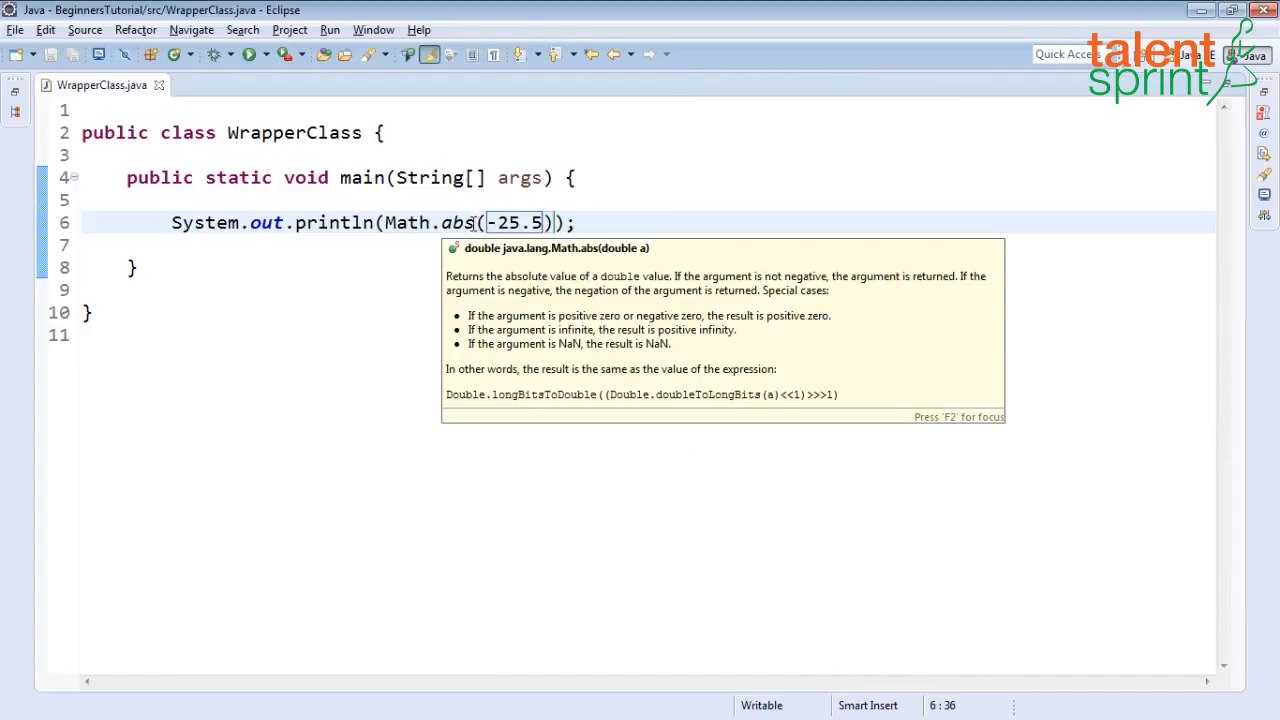
# - Change the call to Math.ceil(25.3), save, and run it to print 26.0
pyautogui.press('BackSpace')
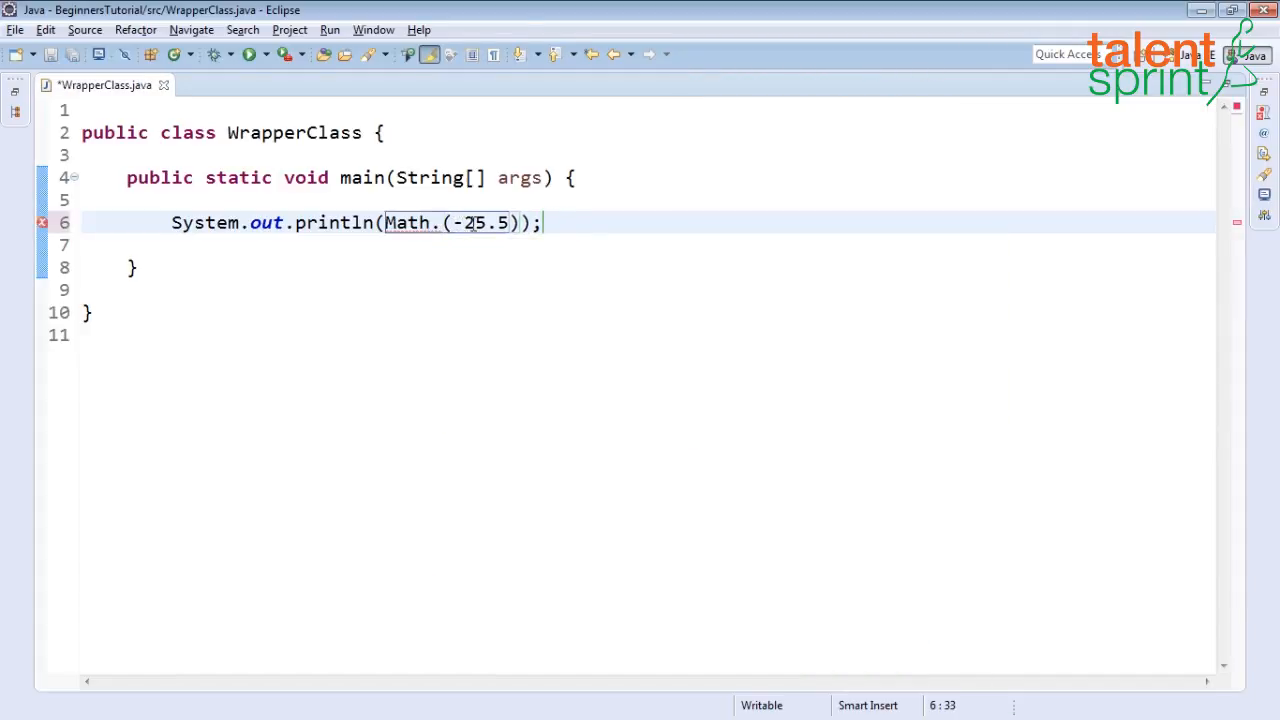
pyautogui.write('ceil')
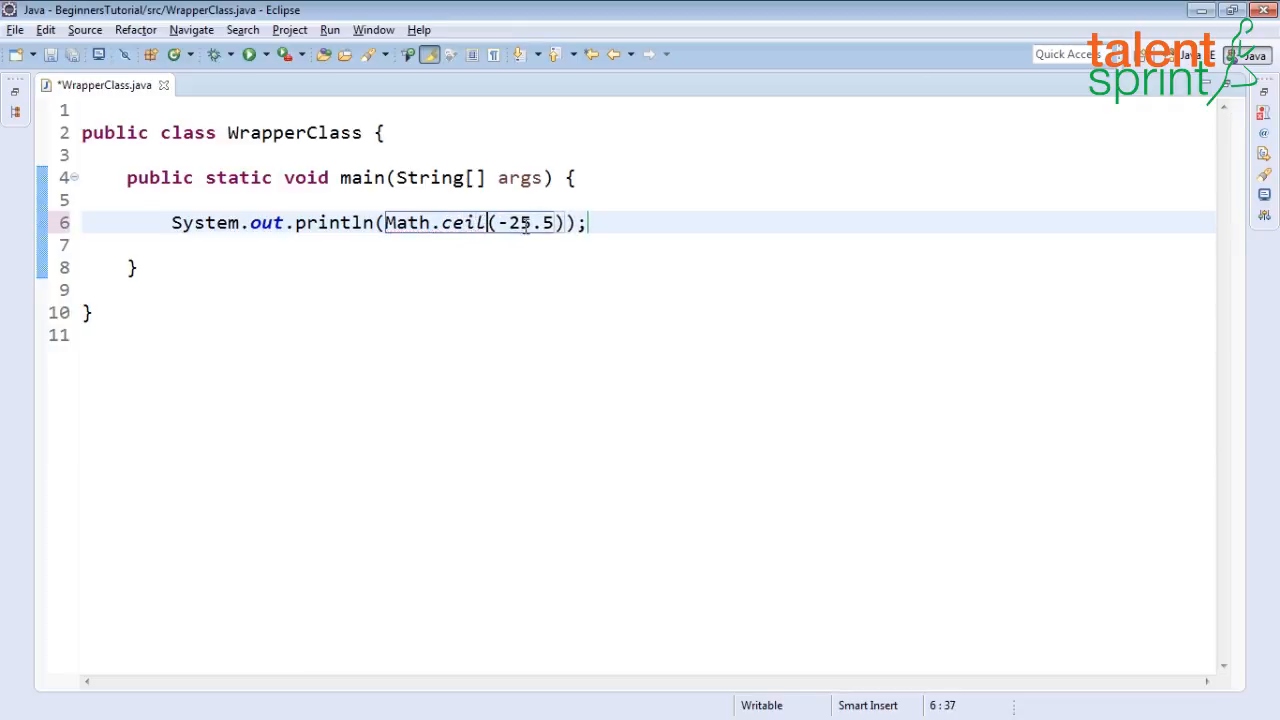
pyautogui.press('BackSpace')
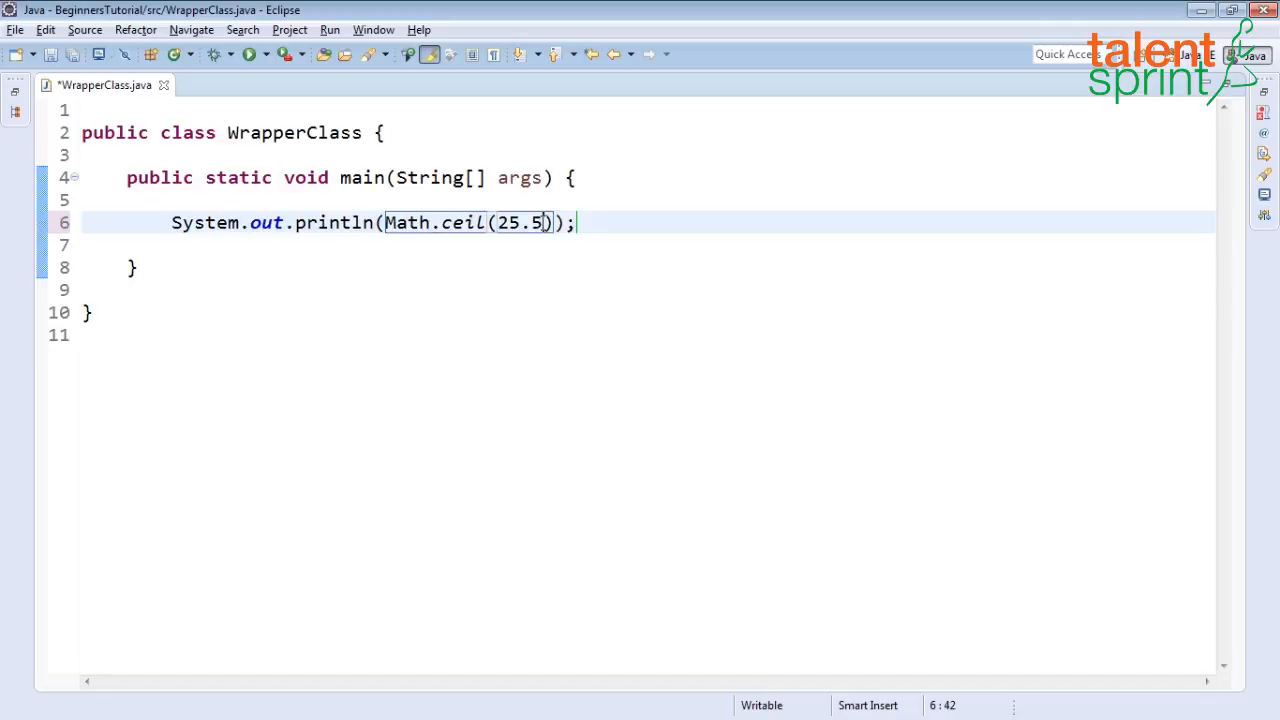
pyautogui.press('BackSpace')
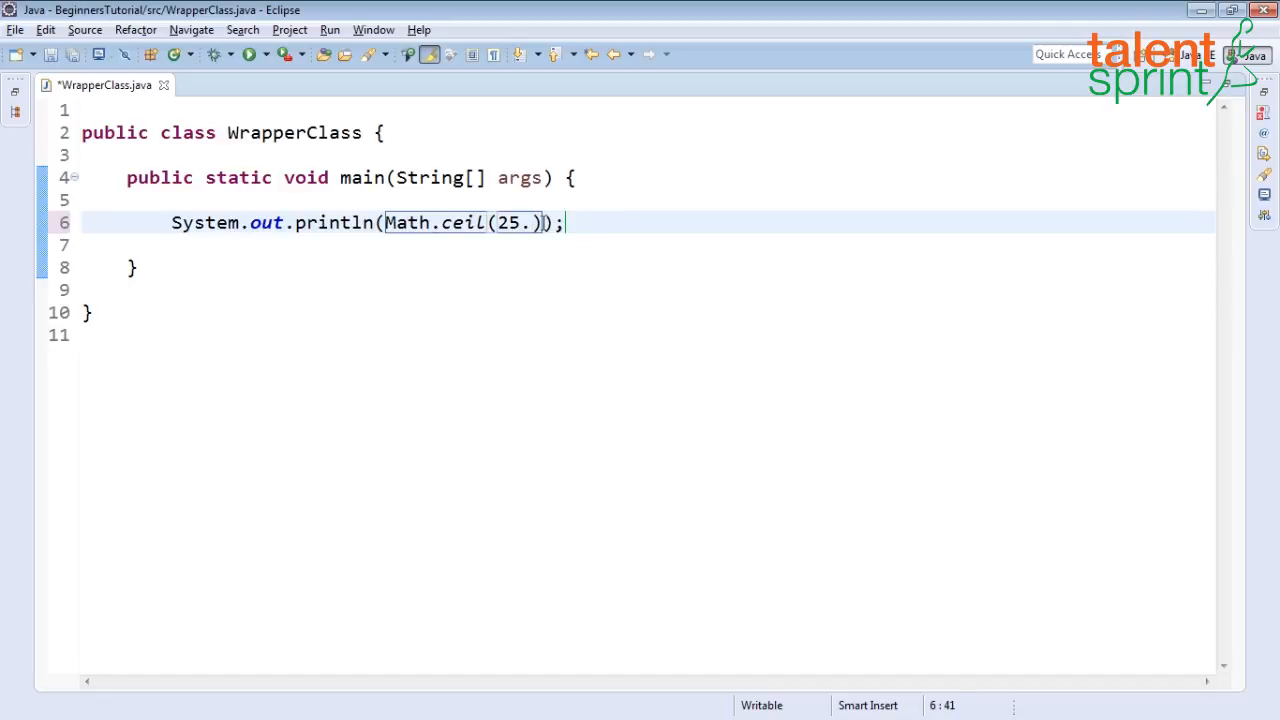
pyautogui.write('3')
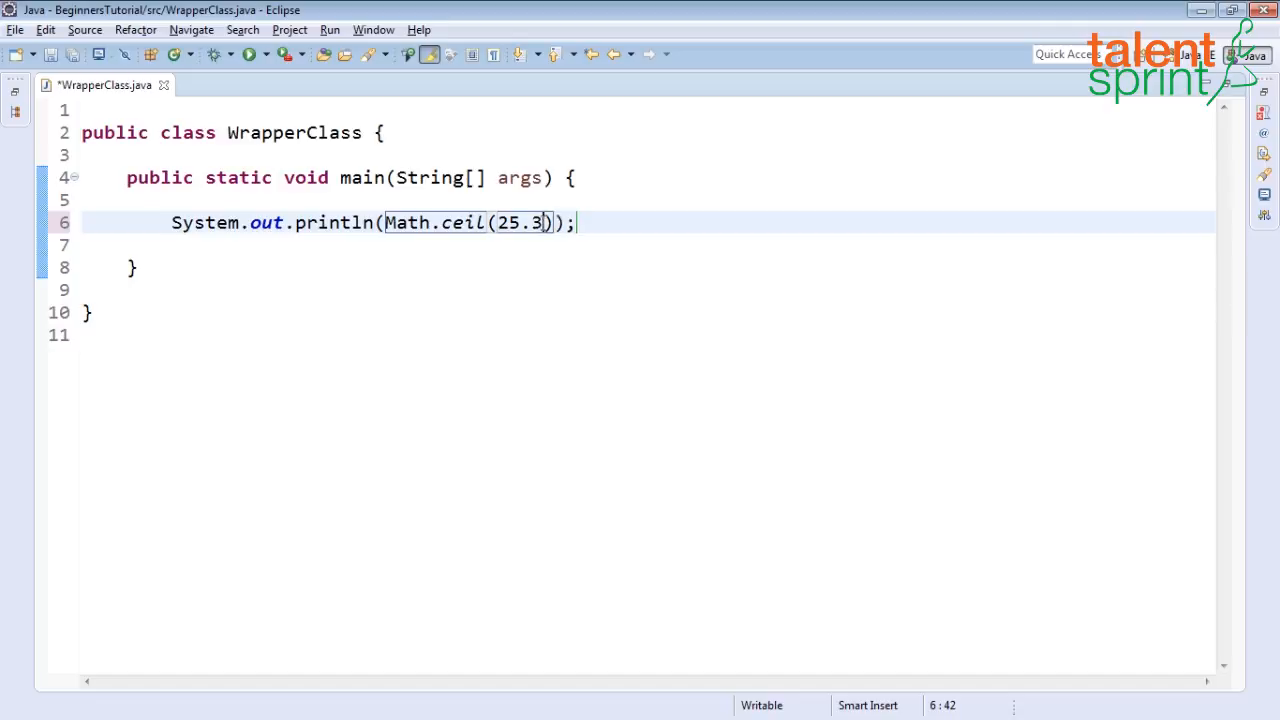
pyautogui.press('ctrl+s')
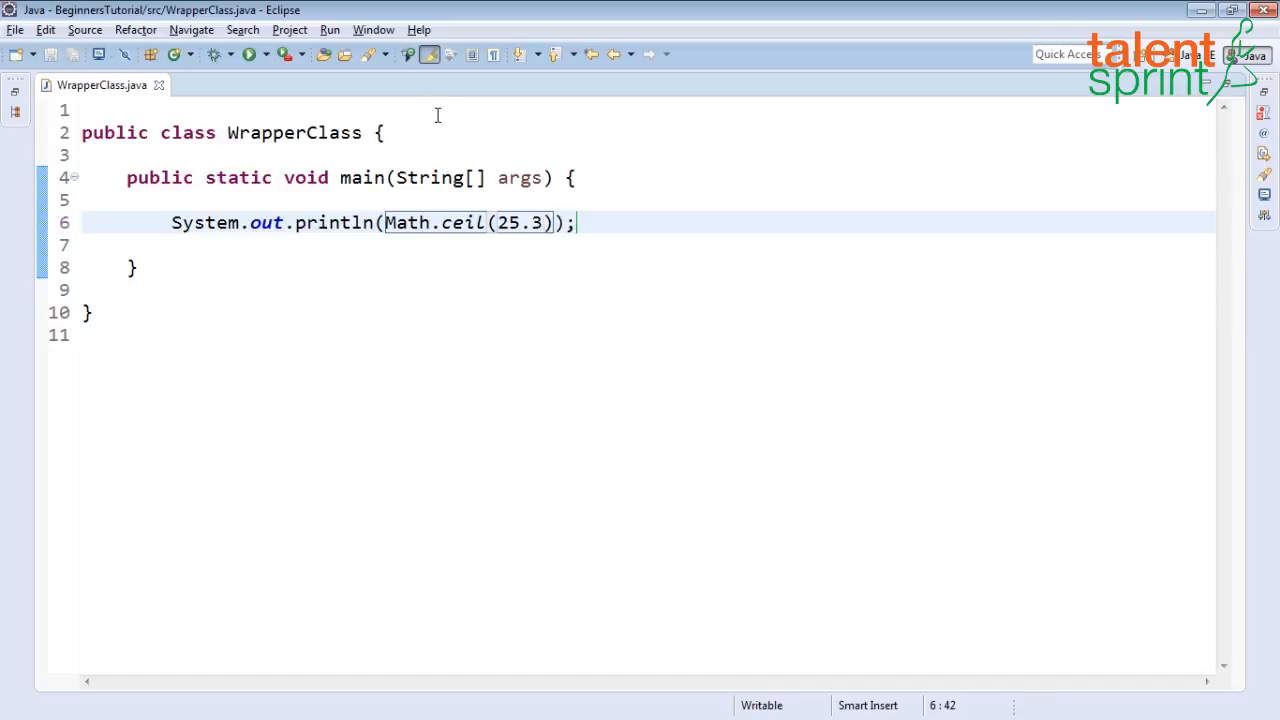
pyautogui.click(247, 54)
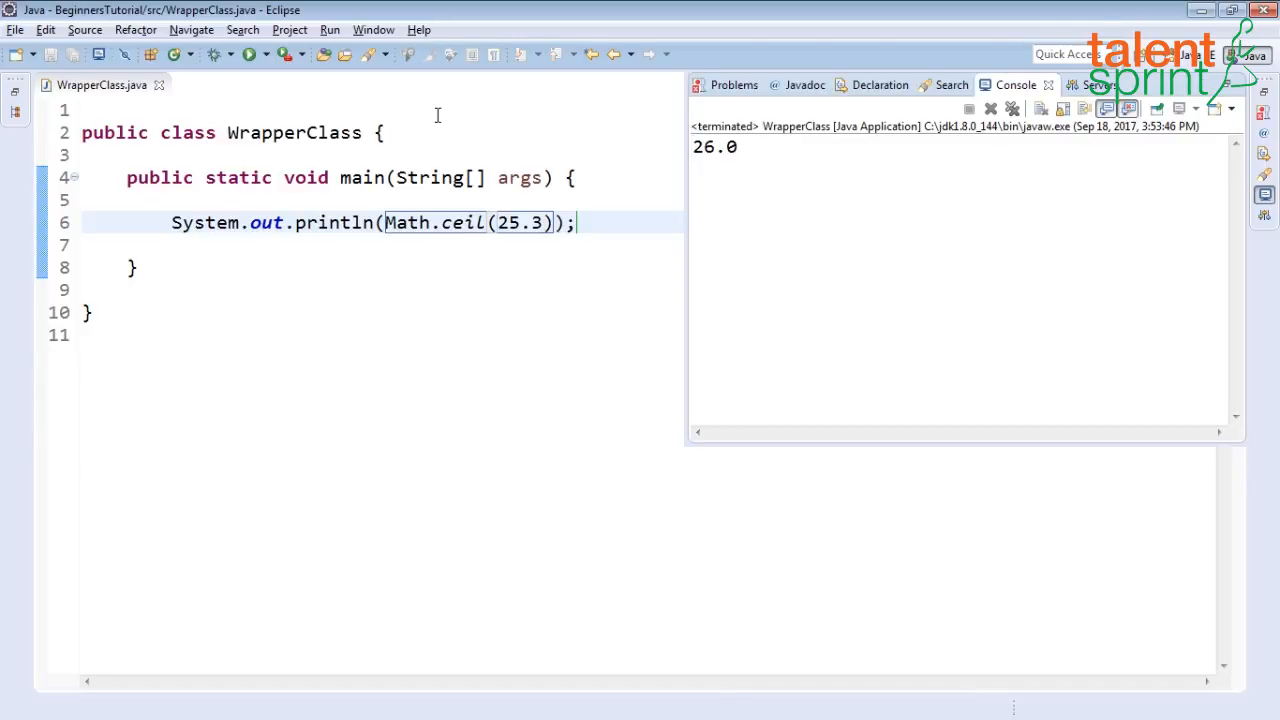
pyautogui.moveTo(463, 222)
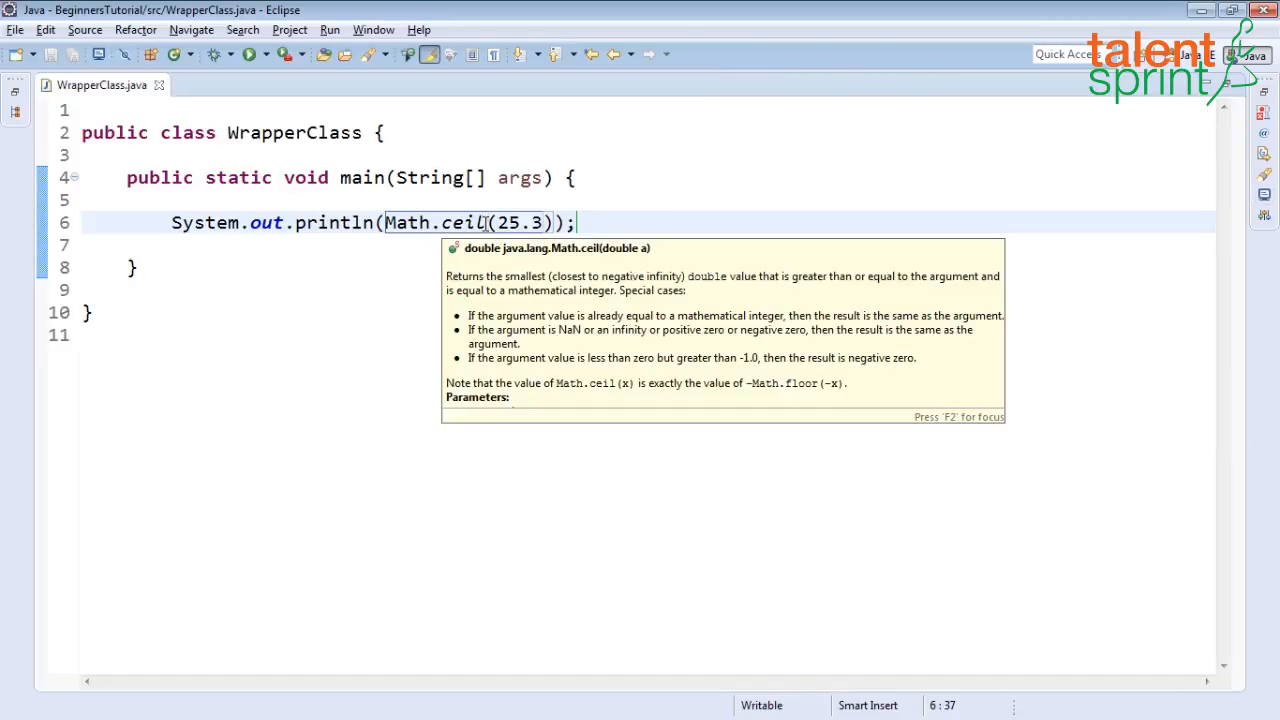
# - Edit the println to call Math.floor(25.8) and save WrapperClass.java
pyautogui.write('floor')
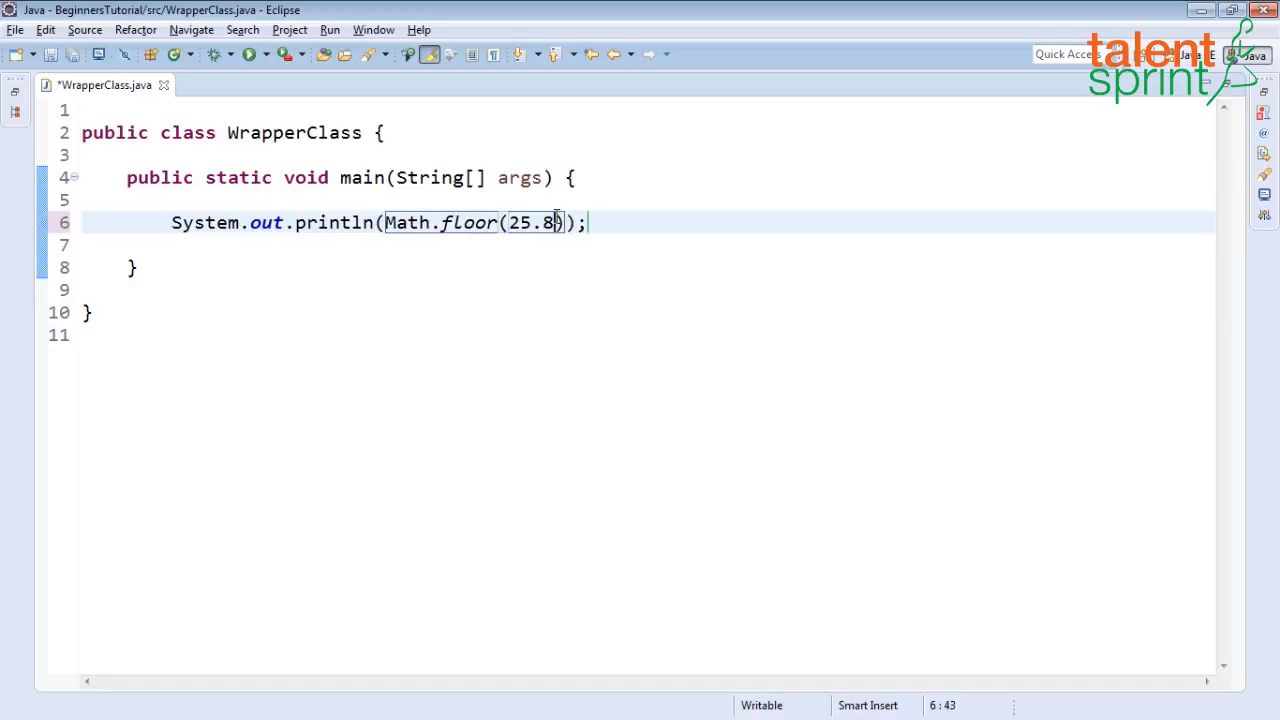
pyautogui.press('ctrl+s')
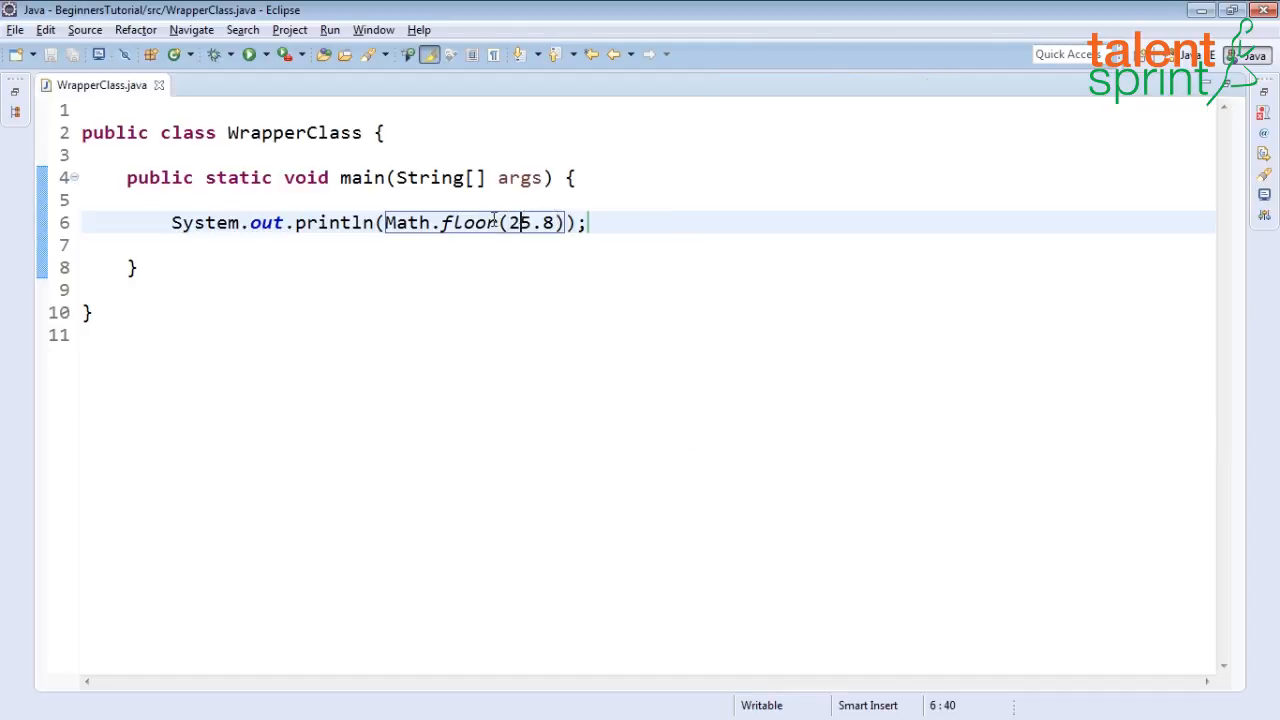
# - Replace floor with Math.max(25.8, 12.4)
pyautogui.press('BackSpace')
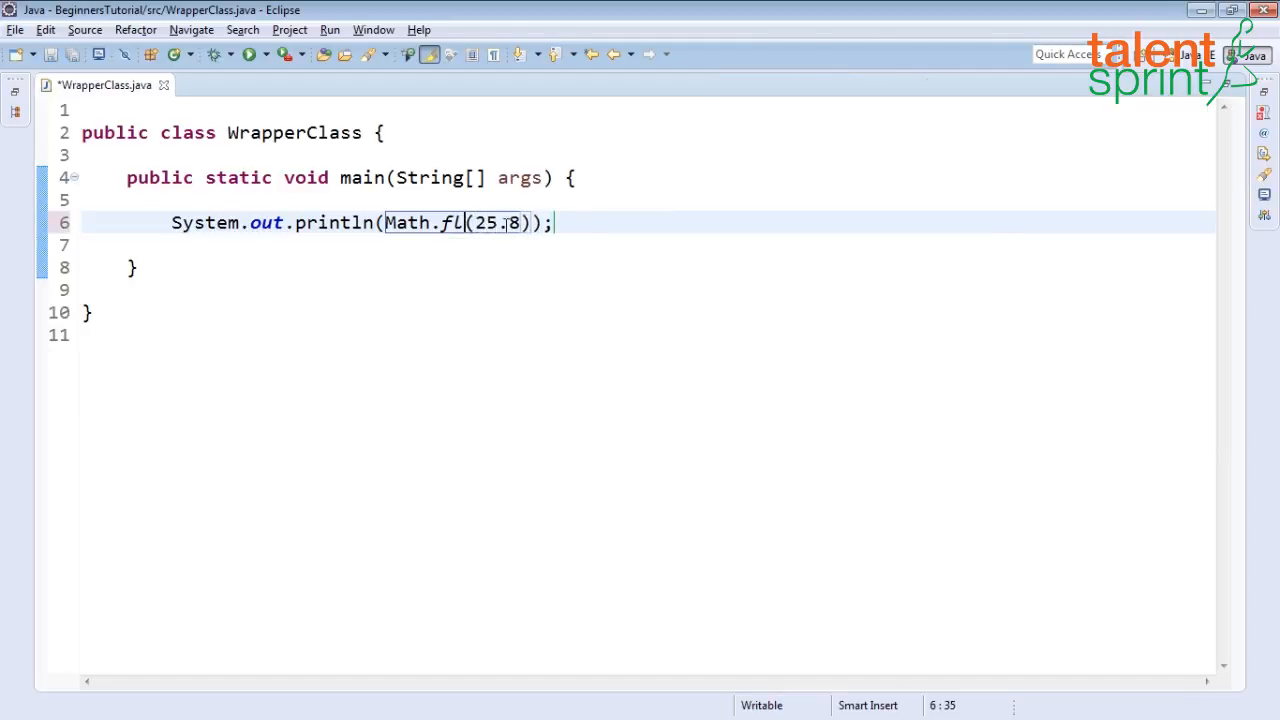
pyautogui.write('max')
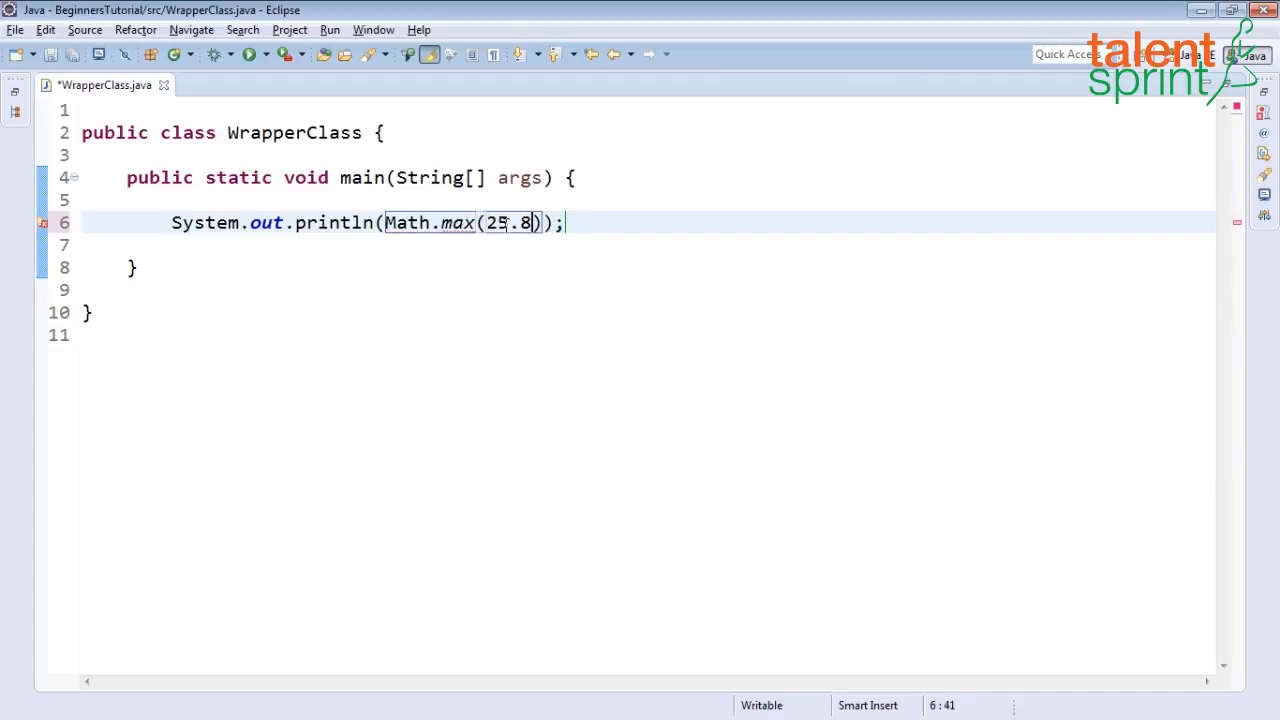
pyautogui.write(',')
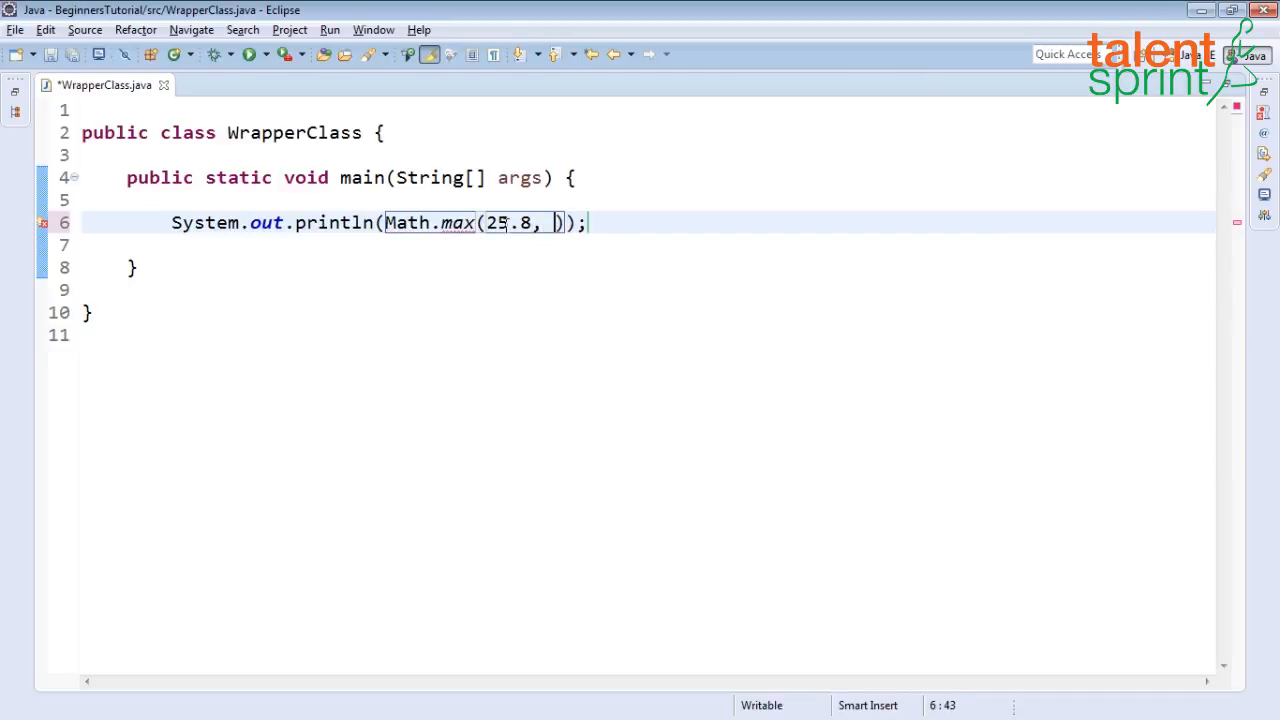
pyautogui.write('12.')
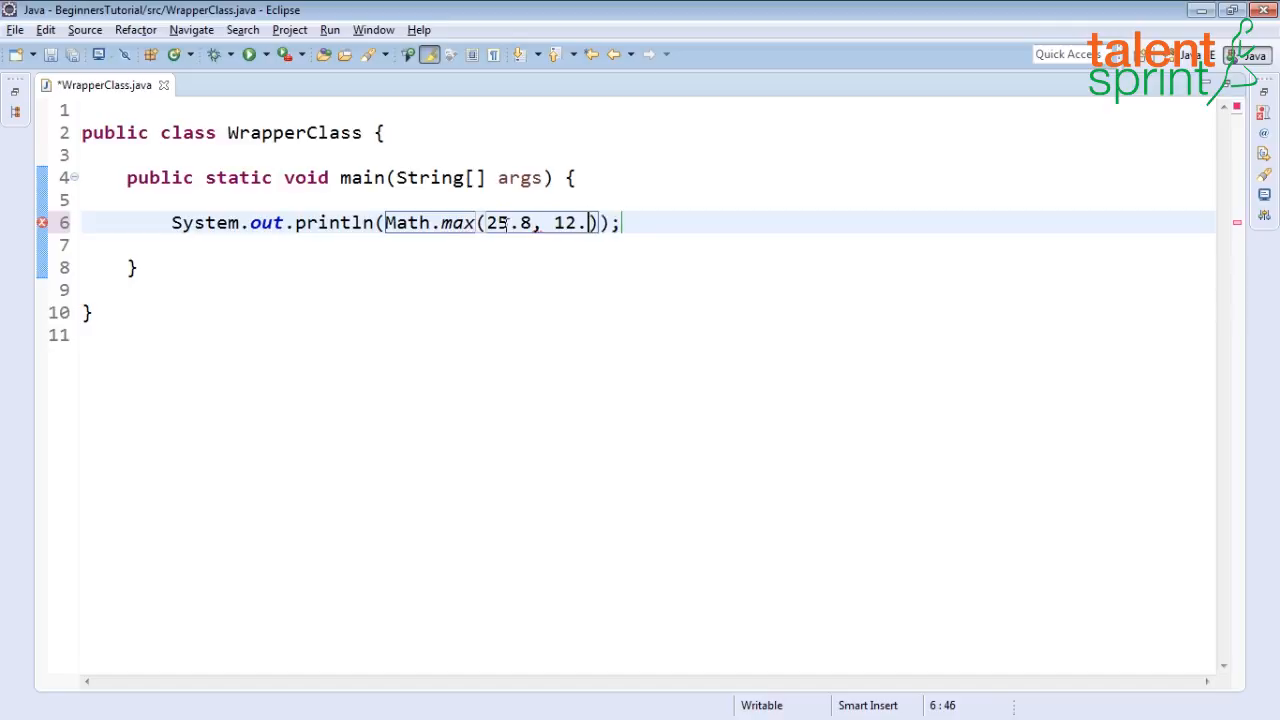
pyautogui.write('4')
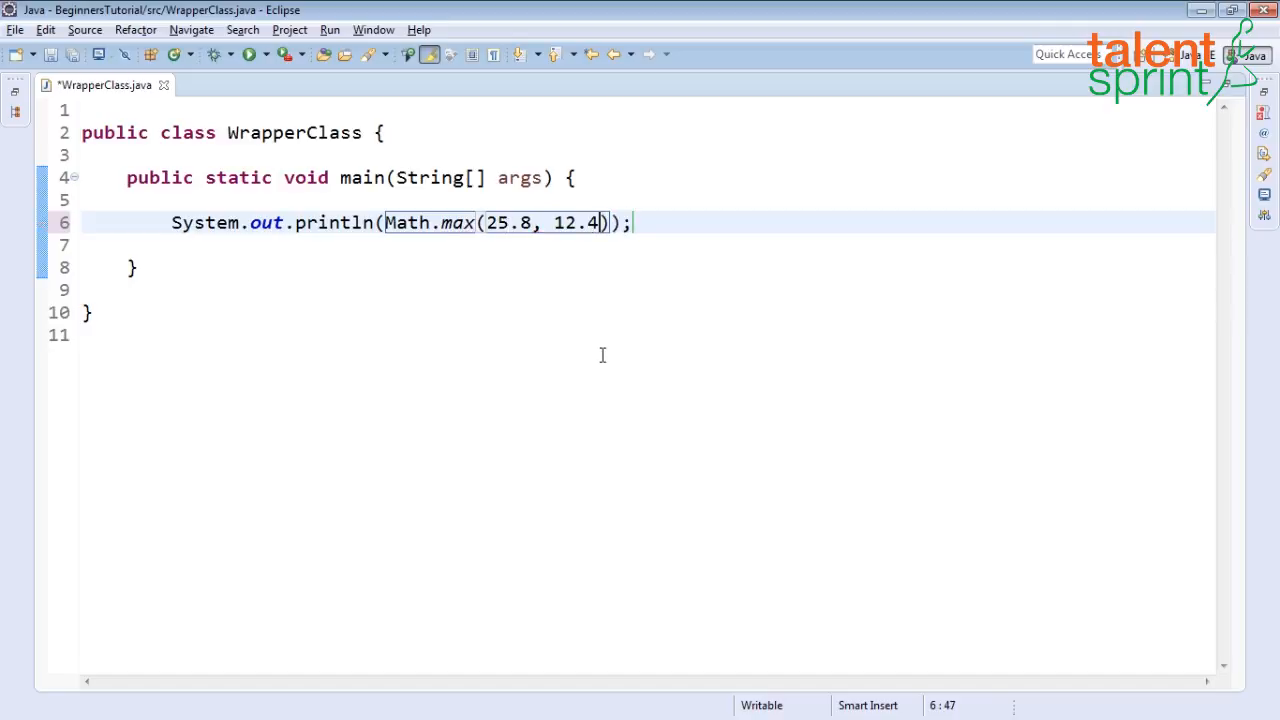
# - Change max to min and save the file
pyautogui.click(238, 57)
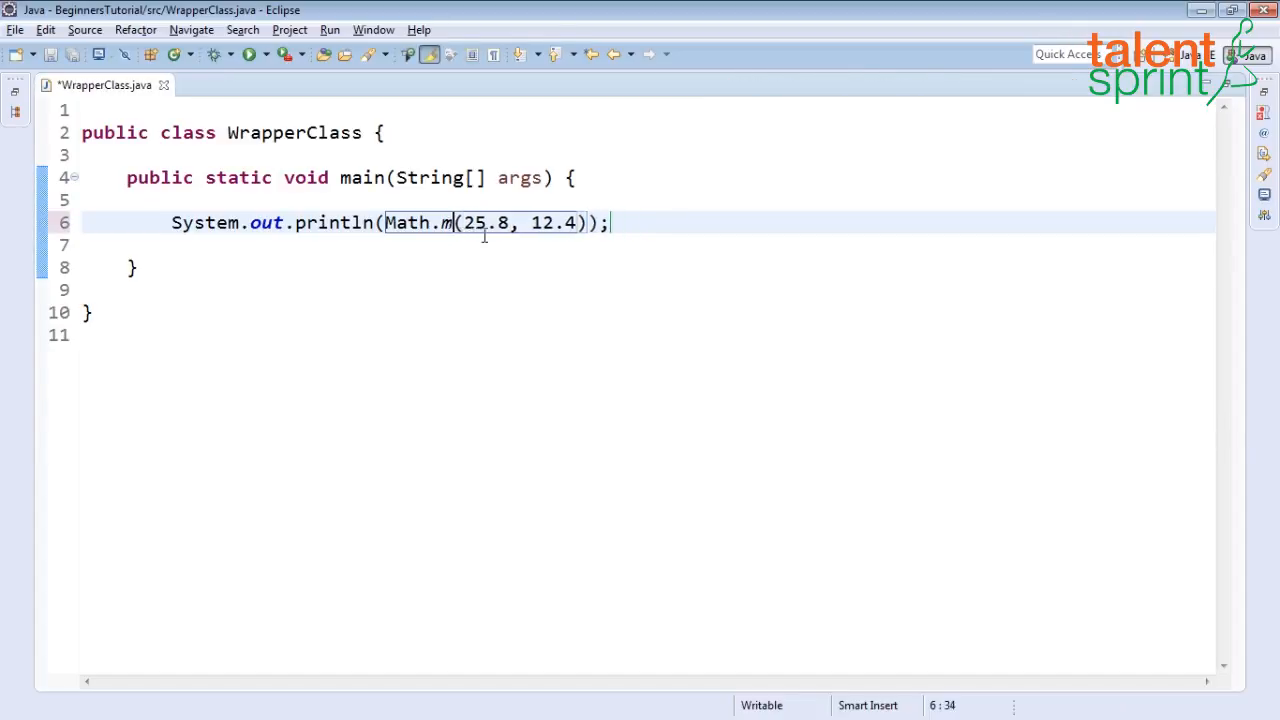
pyautogui.write('in')
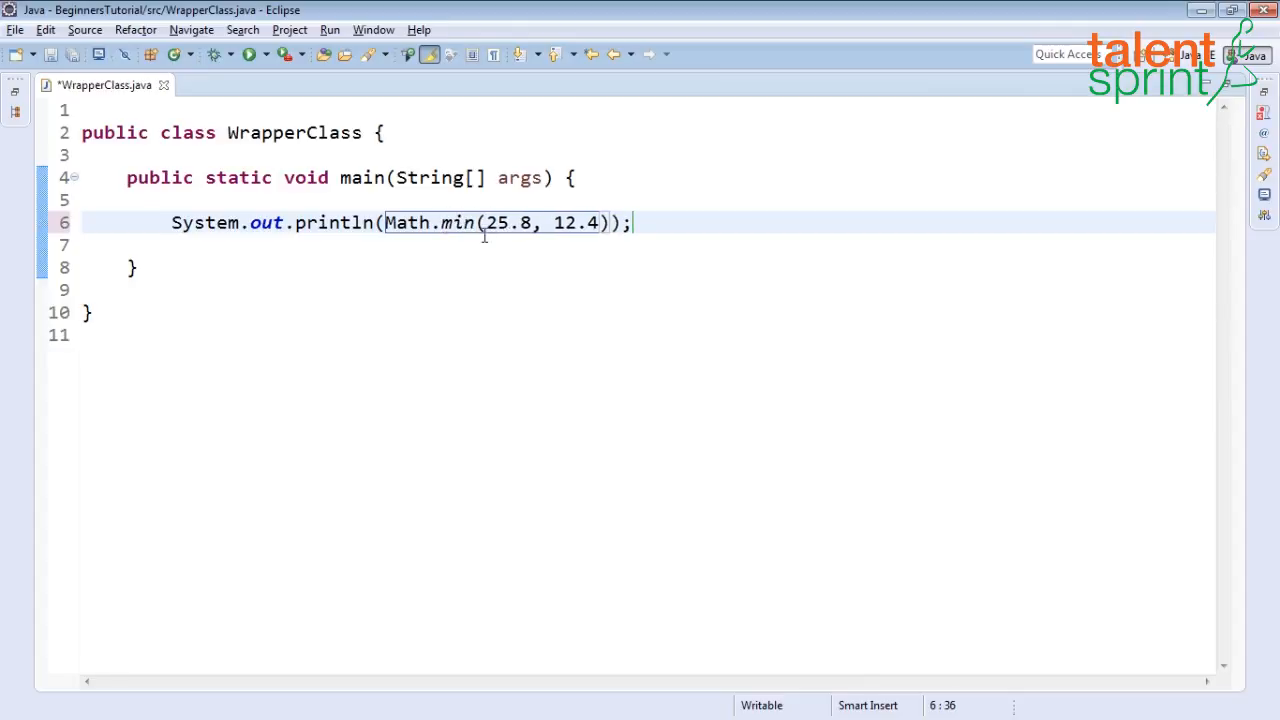
pyautogui.click(228, 54)
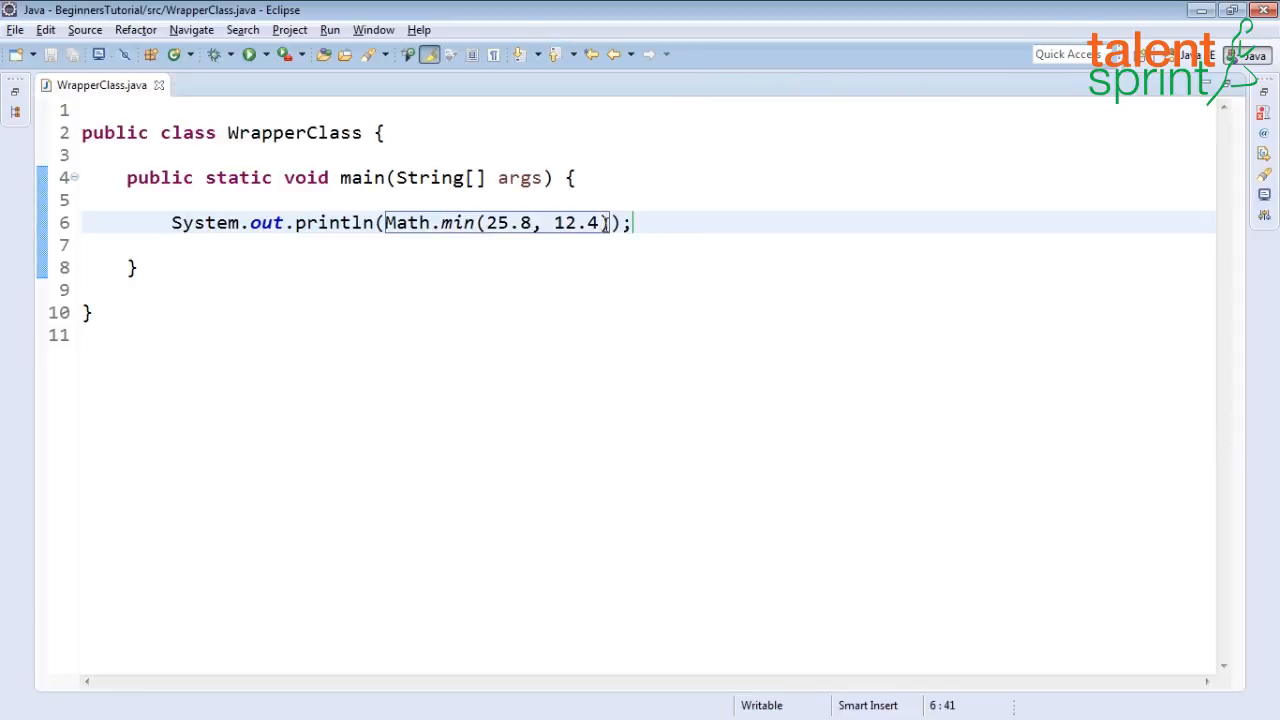
# - Overwrite min(25.8, 12.4) with pow(5,3) and save the file
pyautogui.moveTo(483, 222); pyautogui.dragTo(604, 222)
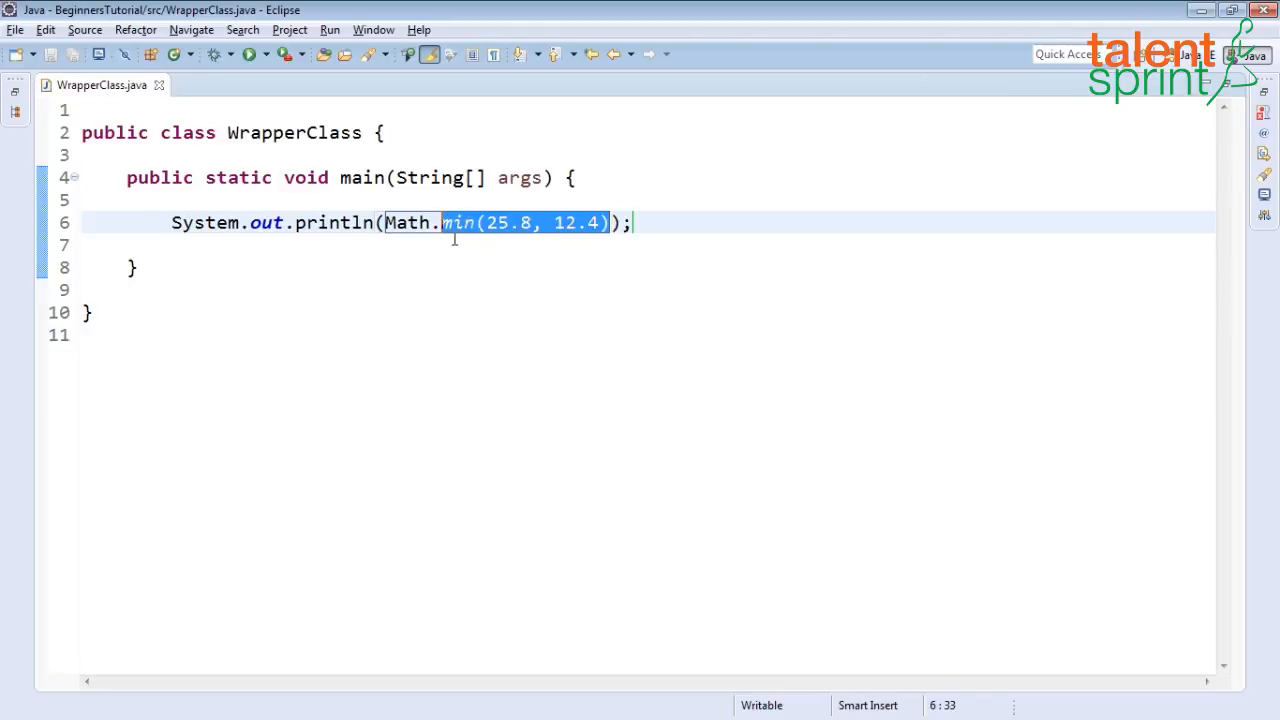
pyautogui.write('pow')
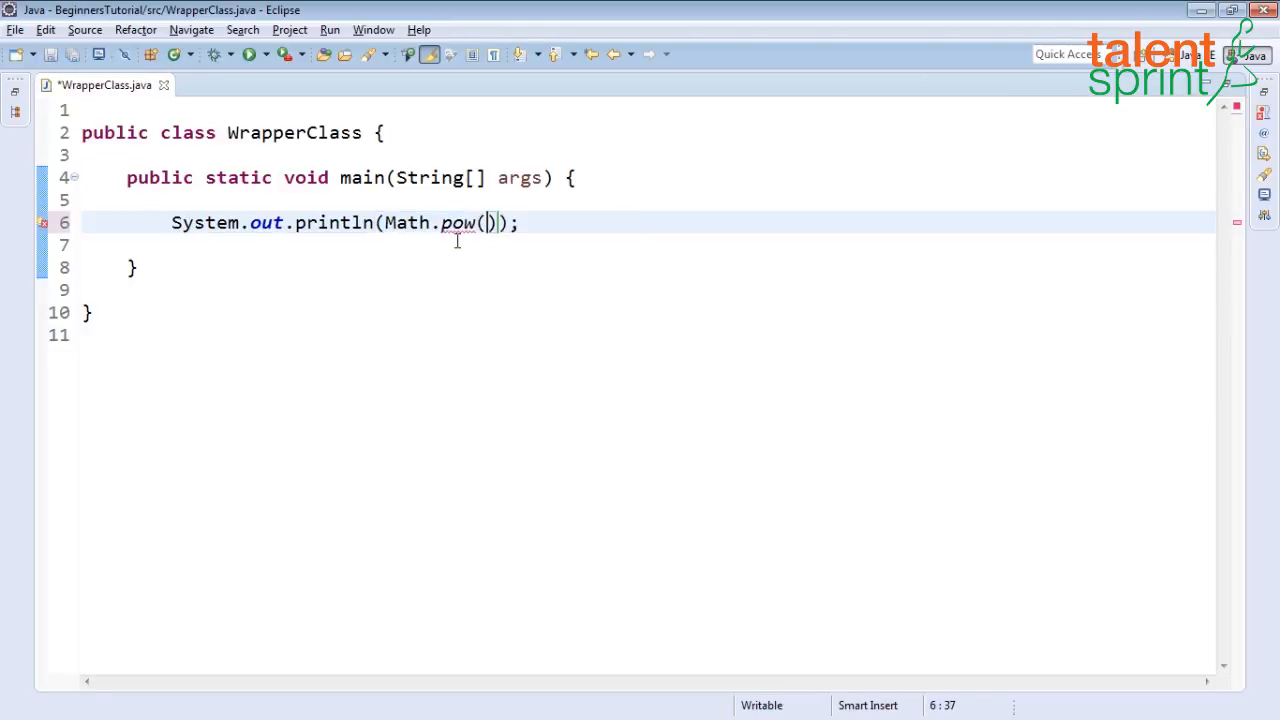
pyautogui.write('5')
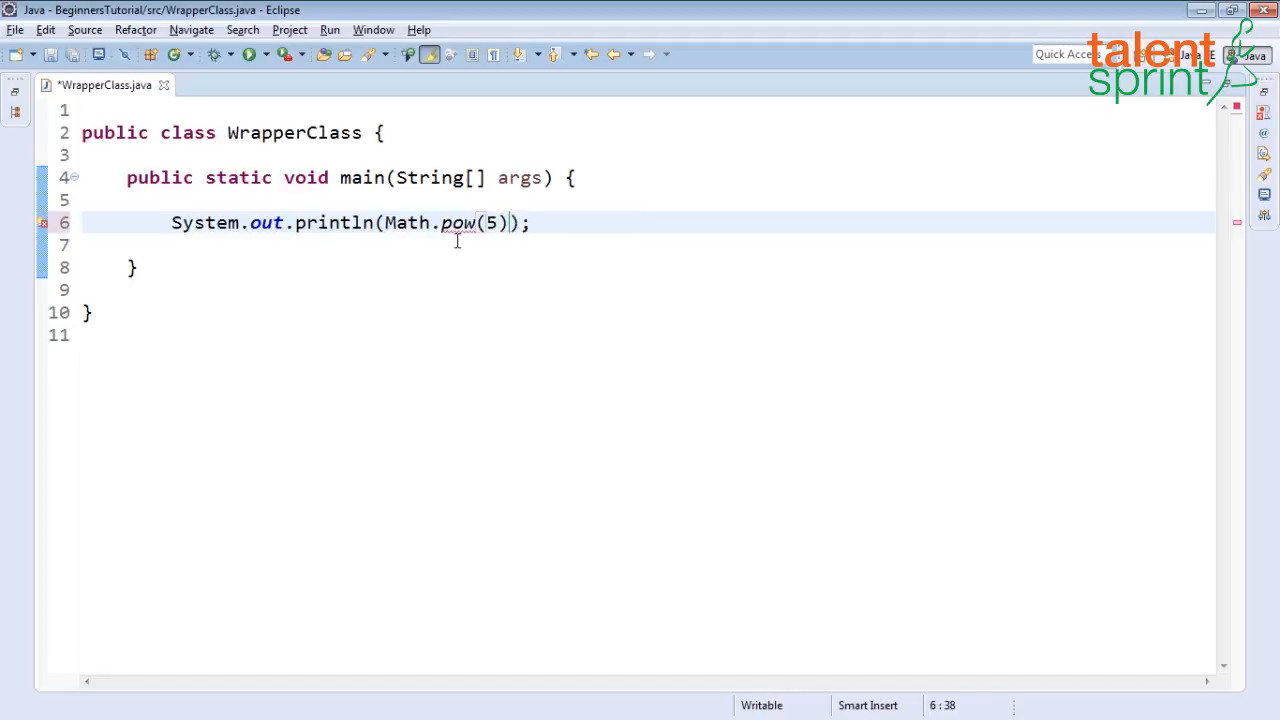
pyautogui.write(',3')
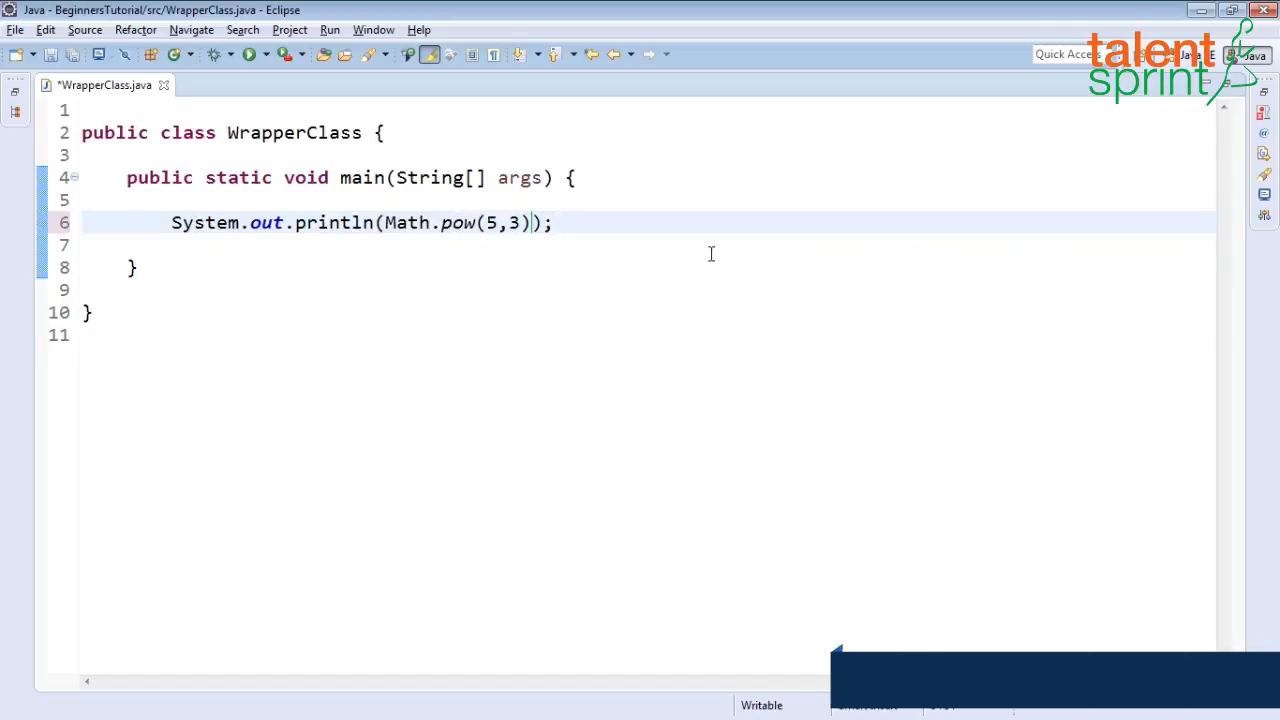
pyautogui.click(238, 54)
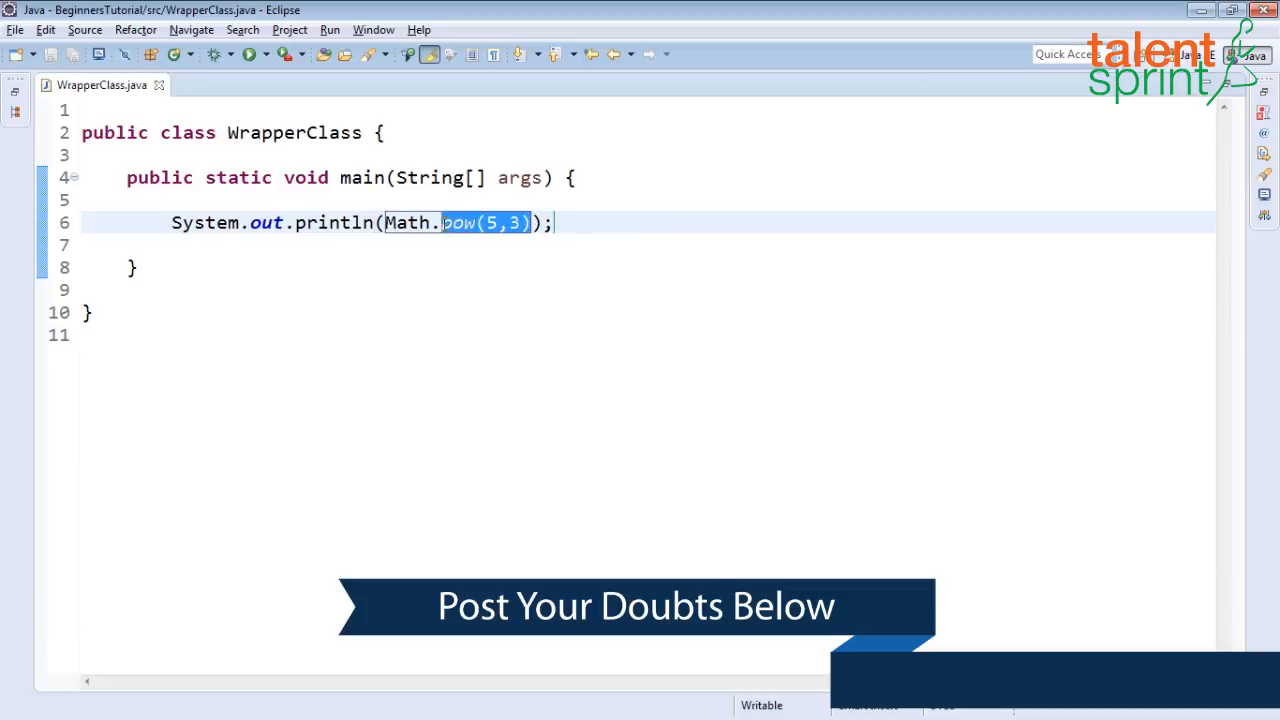
# - Change the call to Math.sqrt(9), save, and run to print 3.0
pyautogui.write('sqrt')
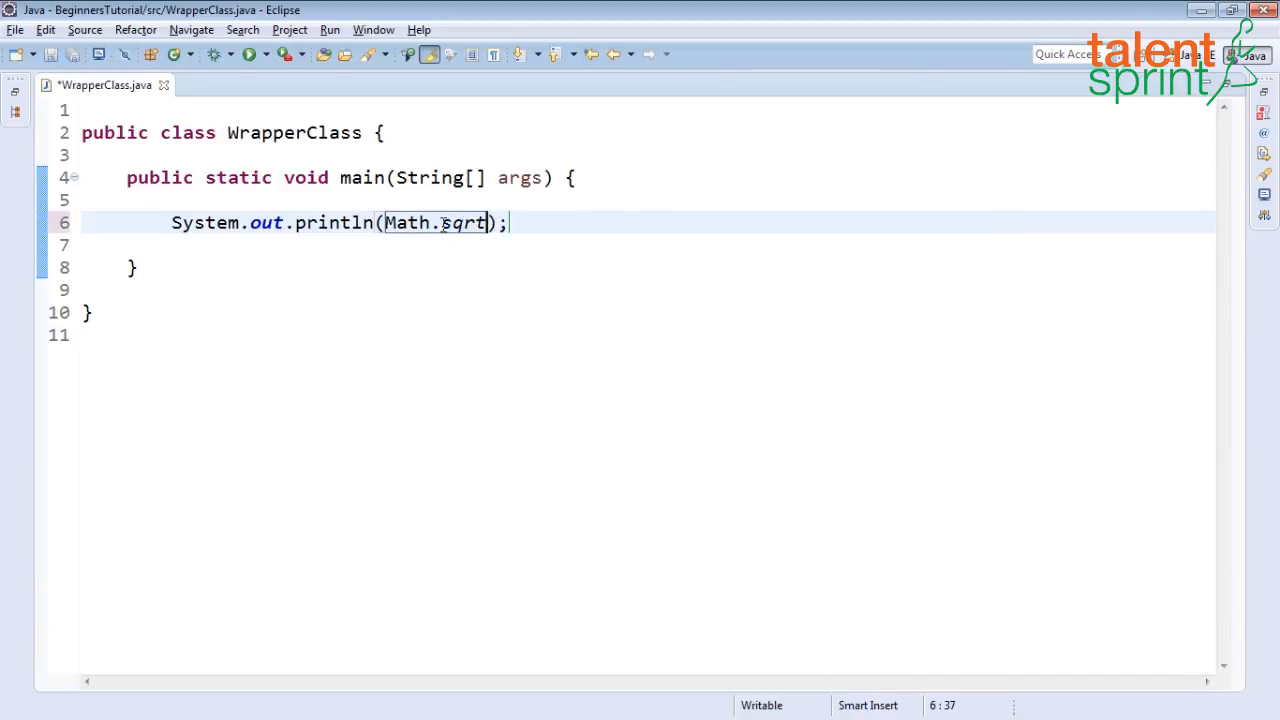
pyautogui.write('(9')
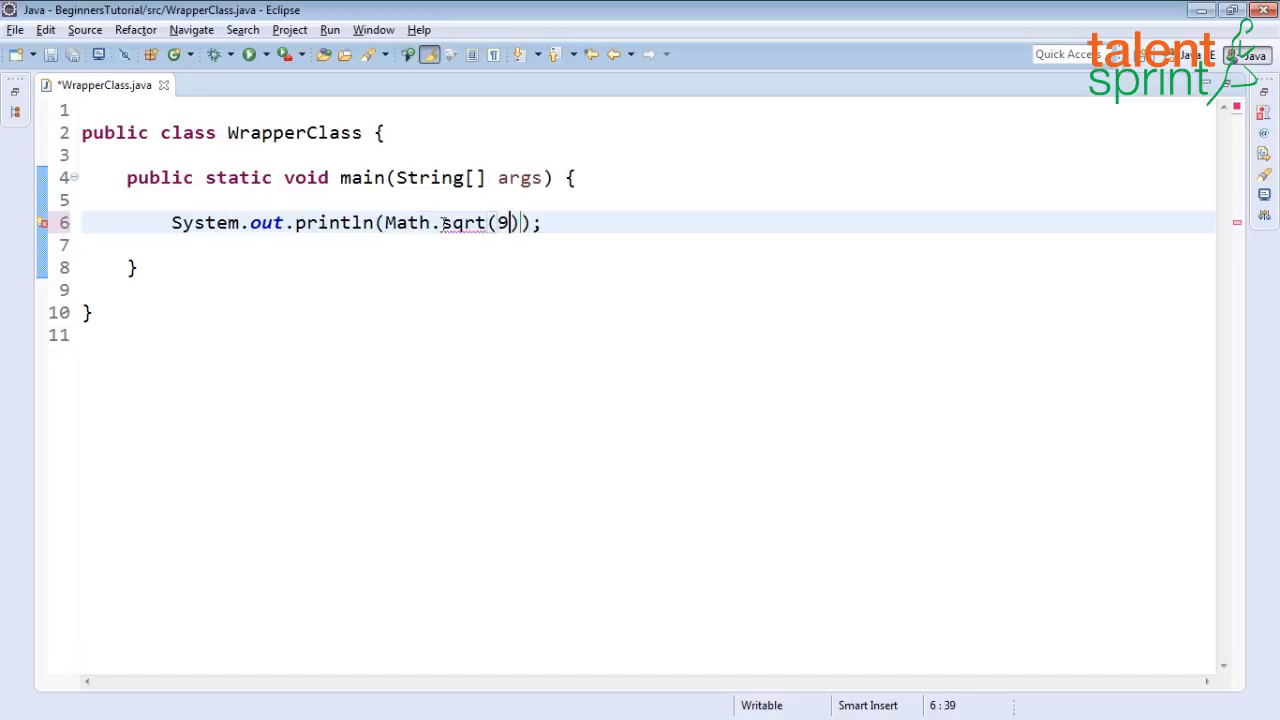
pyautogui.press('ctrl+s')
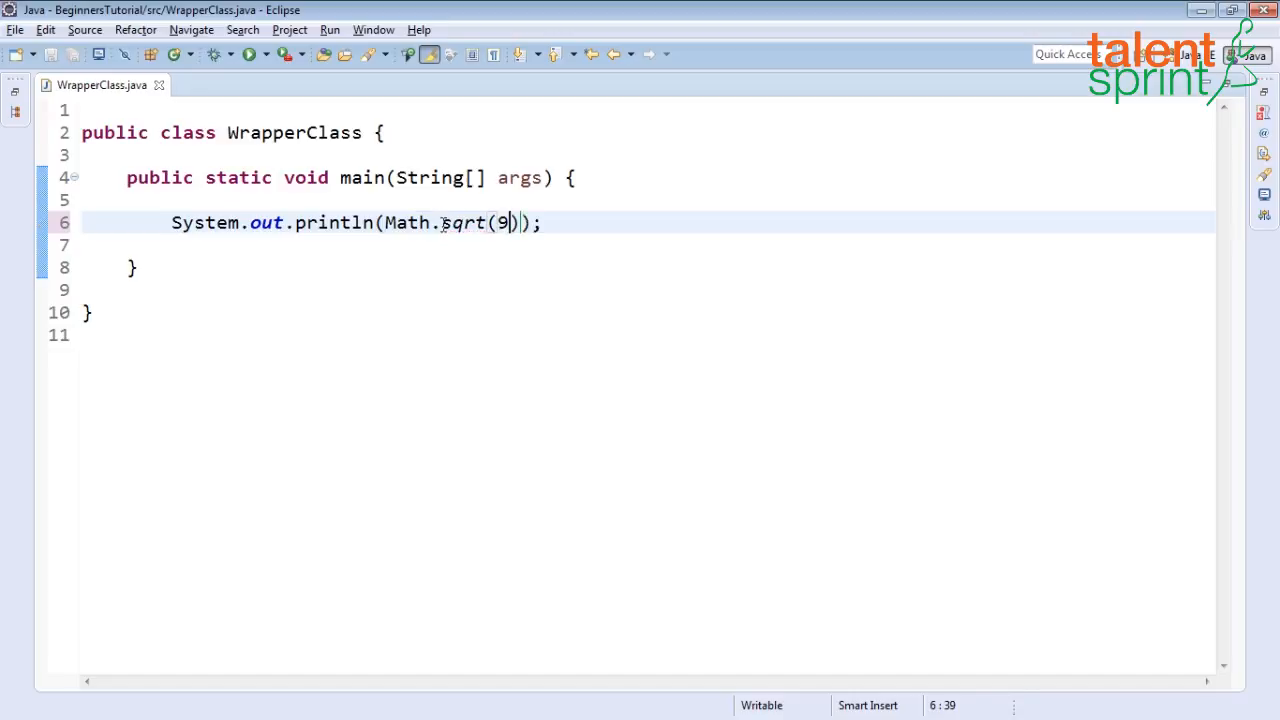
pyautogui.click(244, 55)
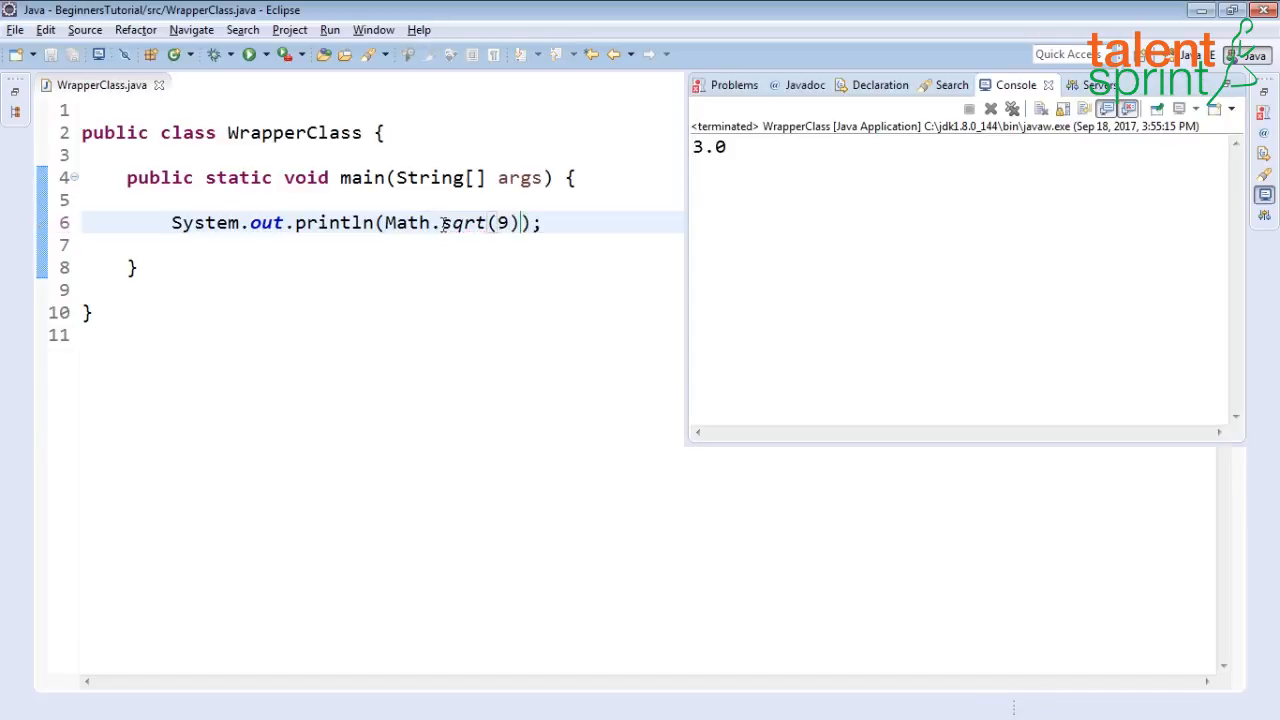